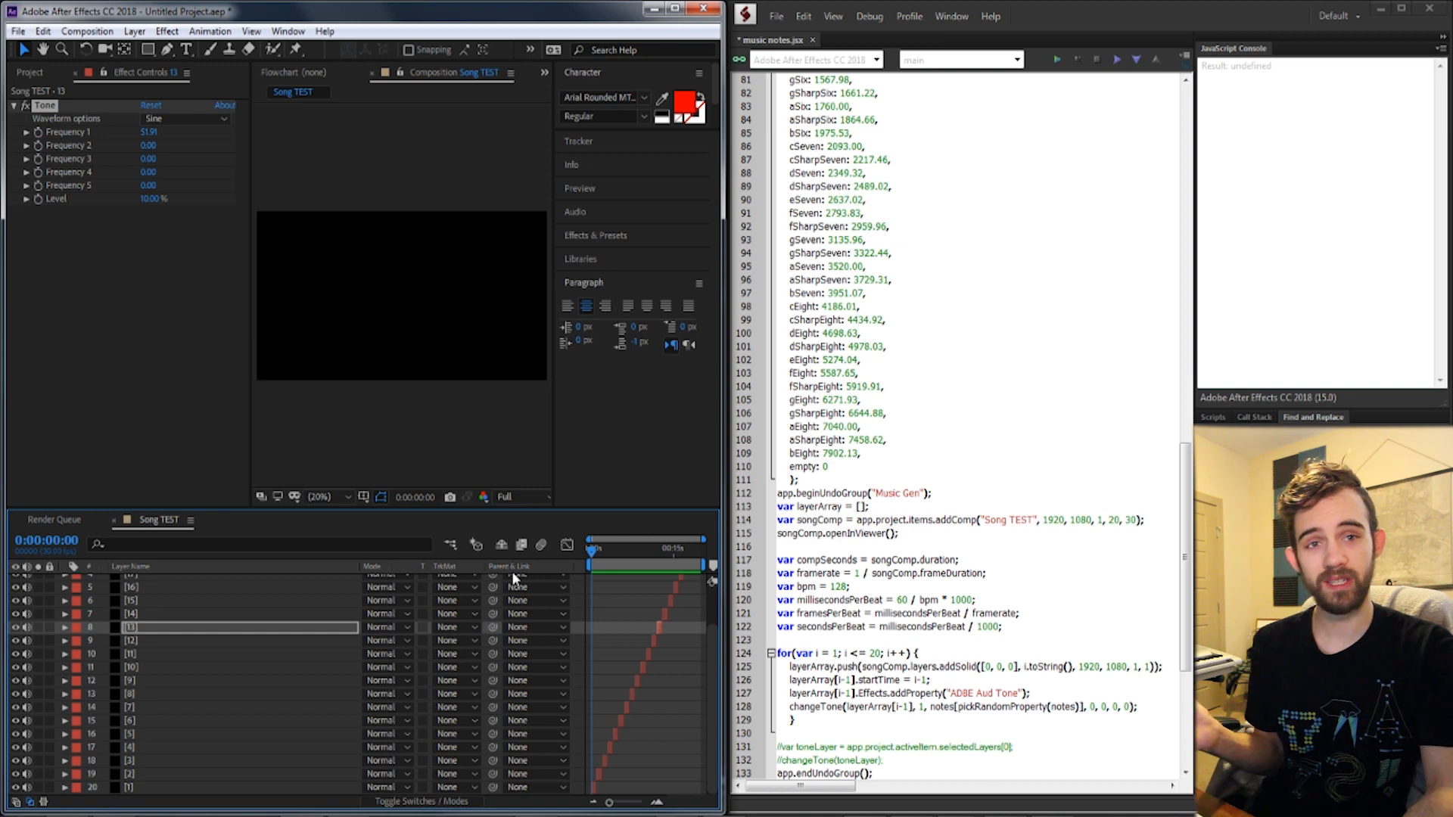
pyautogui.moveTo(659, 467)
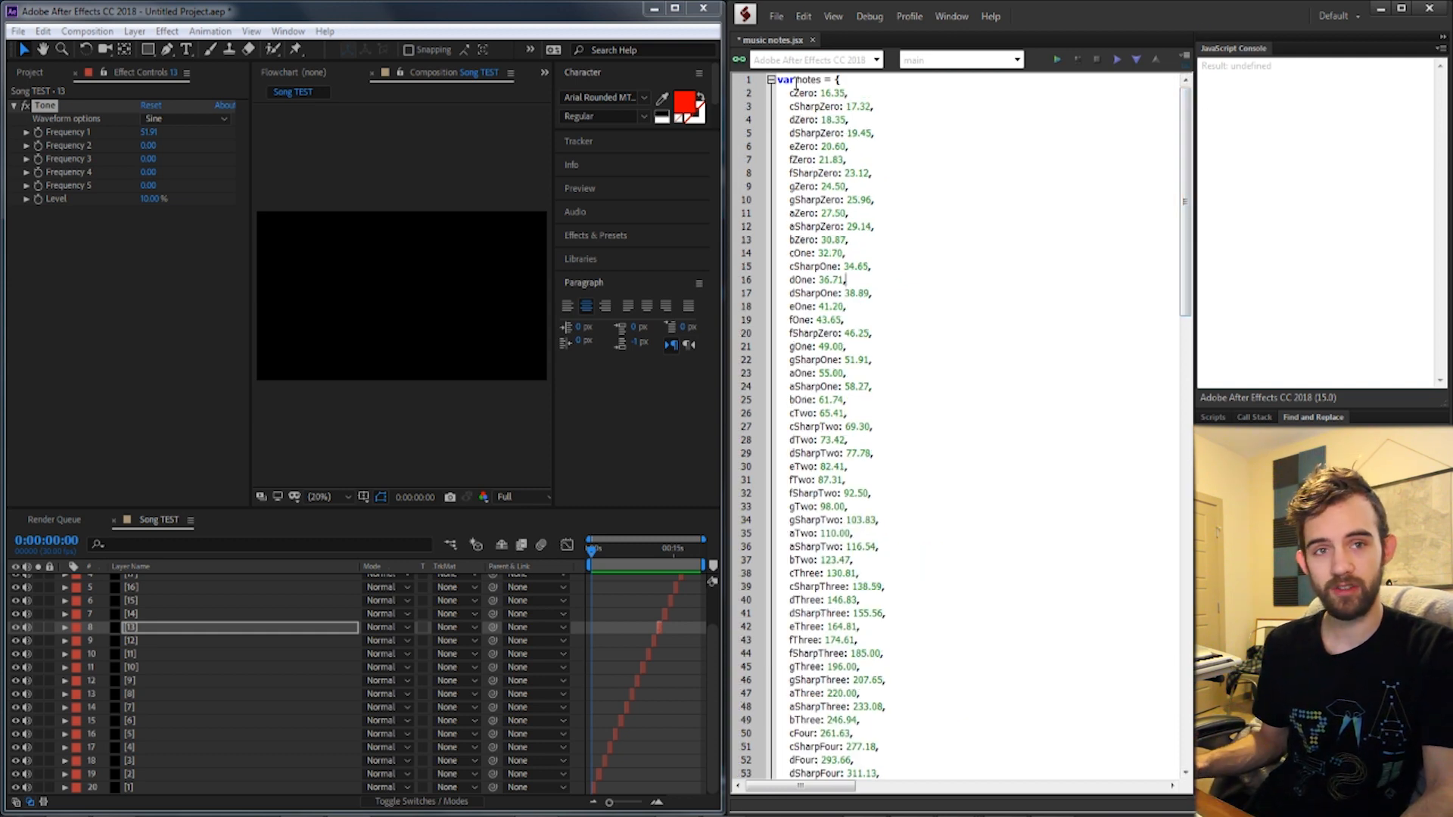
# Edit the changeTone call on line 128 so its waveform argument becomes 3 (saw)
pyautogui.moveTo(797, 93); pyautogui.dragTo(847, 121)
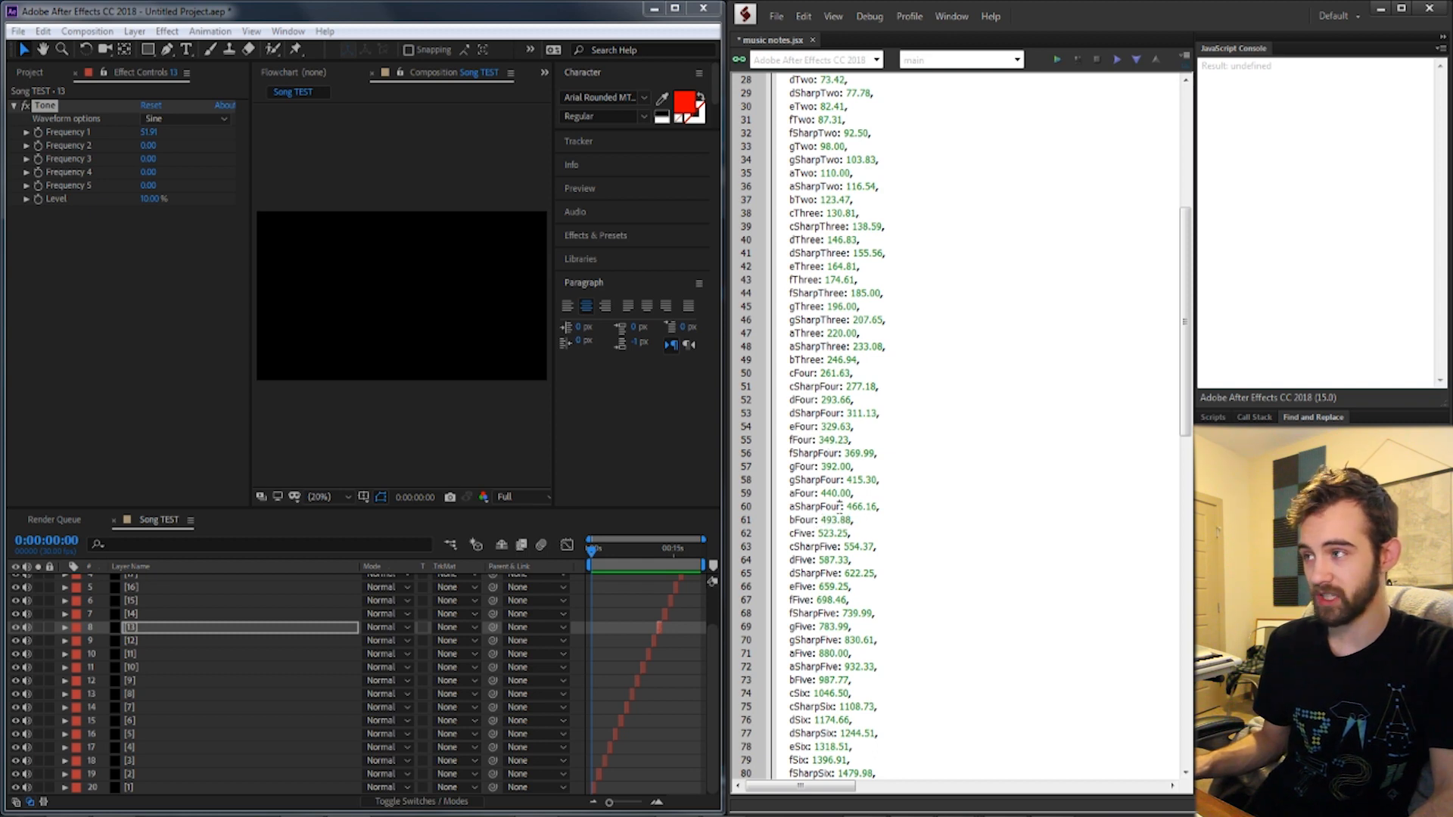
pyautogui.moveTo(787, 439); pyautogui.dragTo(877, 453)
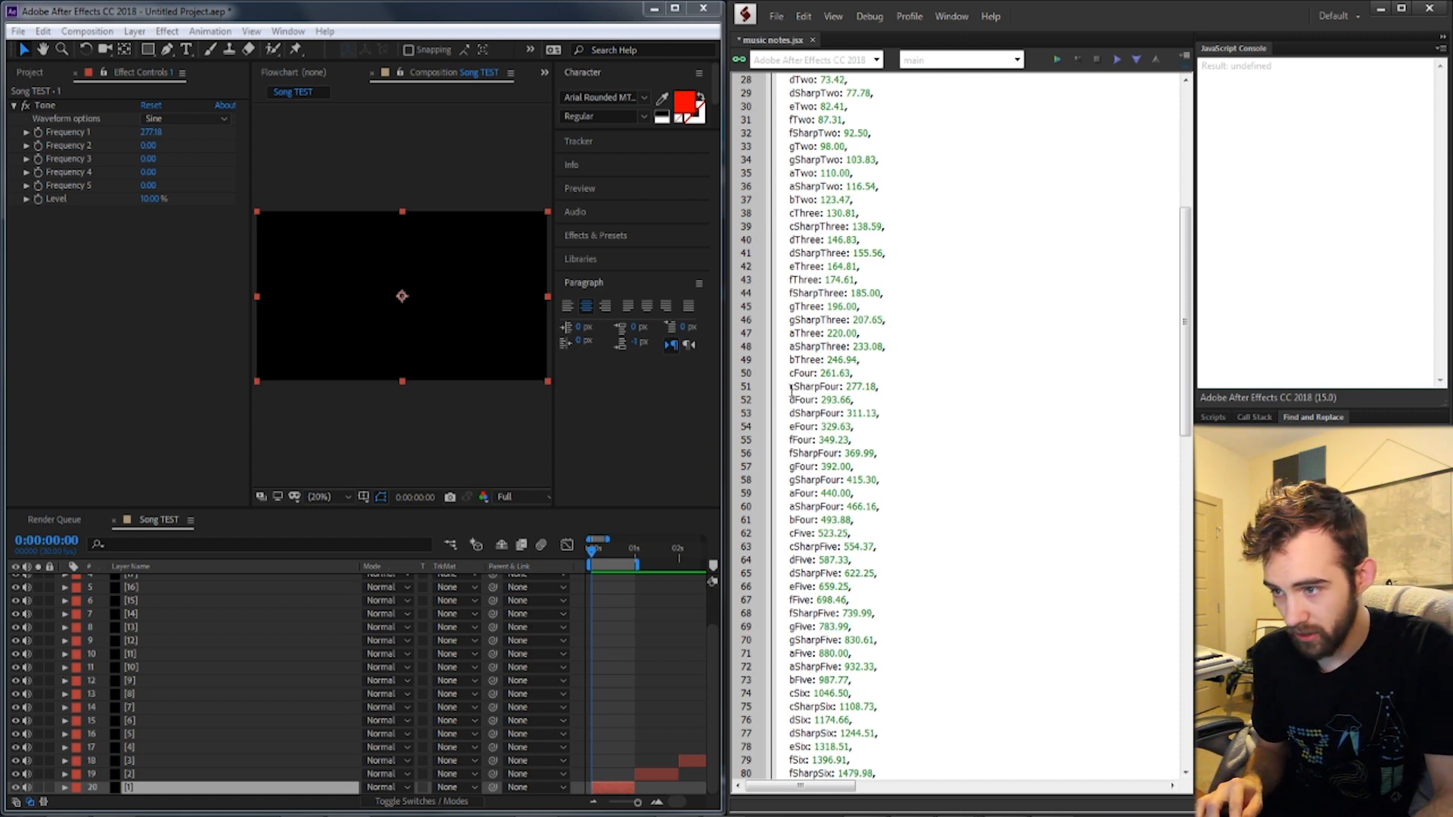
pyautogui.doubleClick(830, 547)
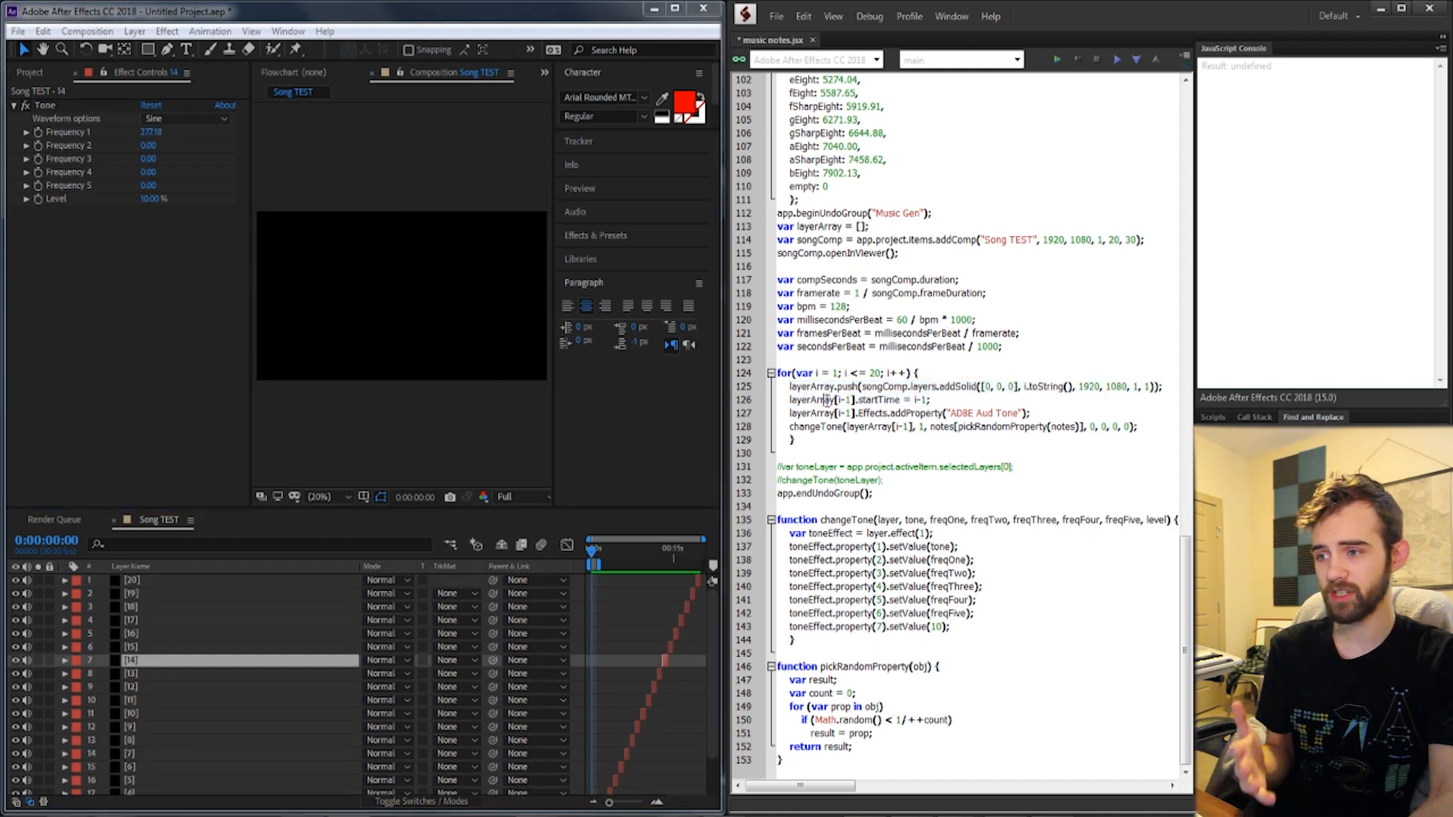
pyautogui.moveTo(620, 594)
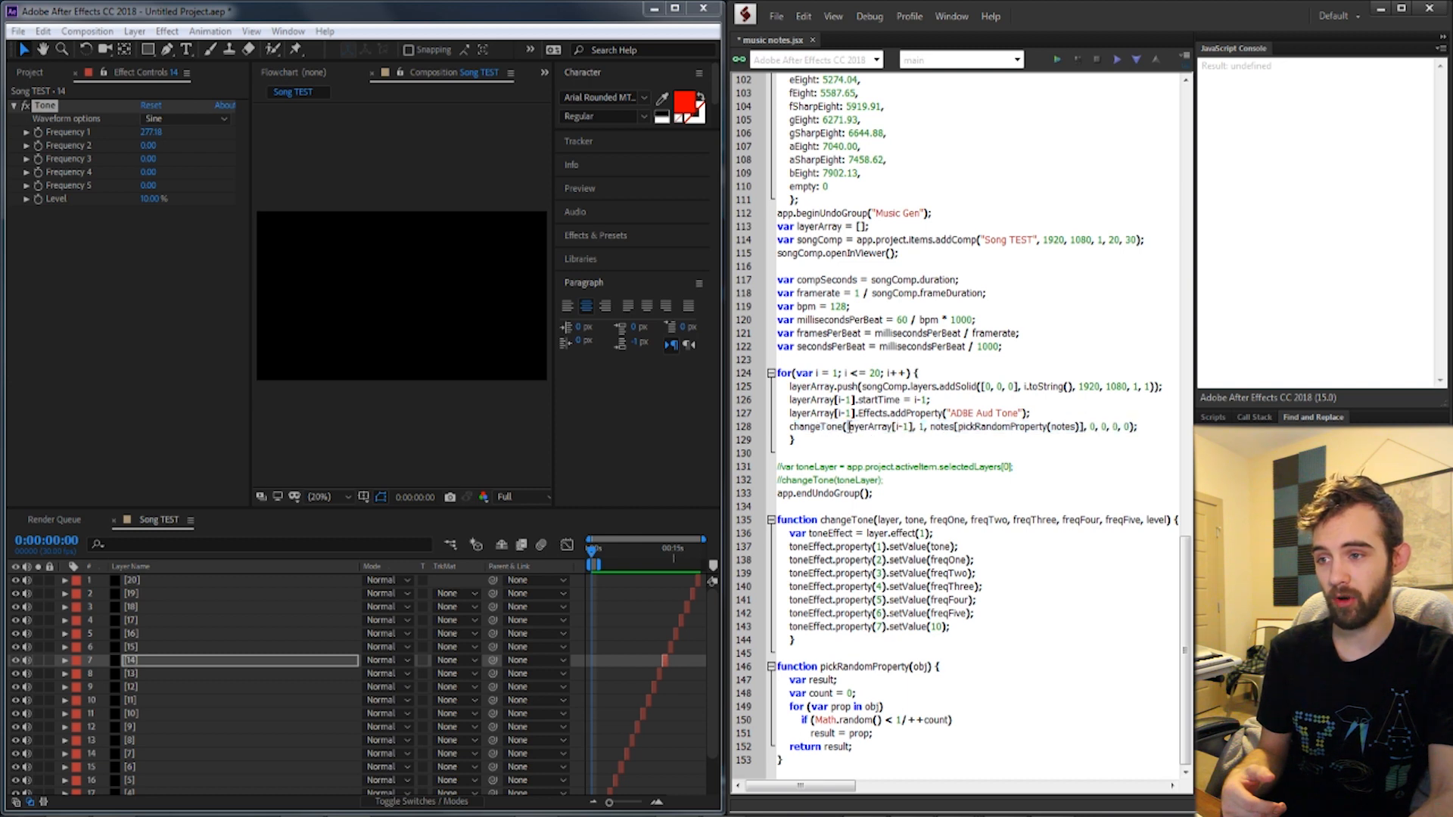
pyautogui.doubleClick(942, 427)
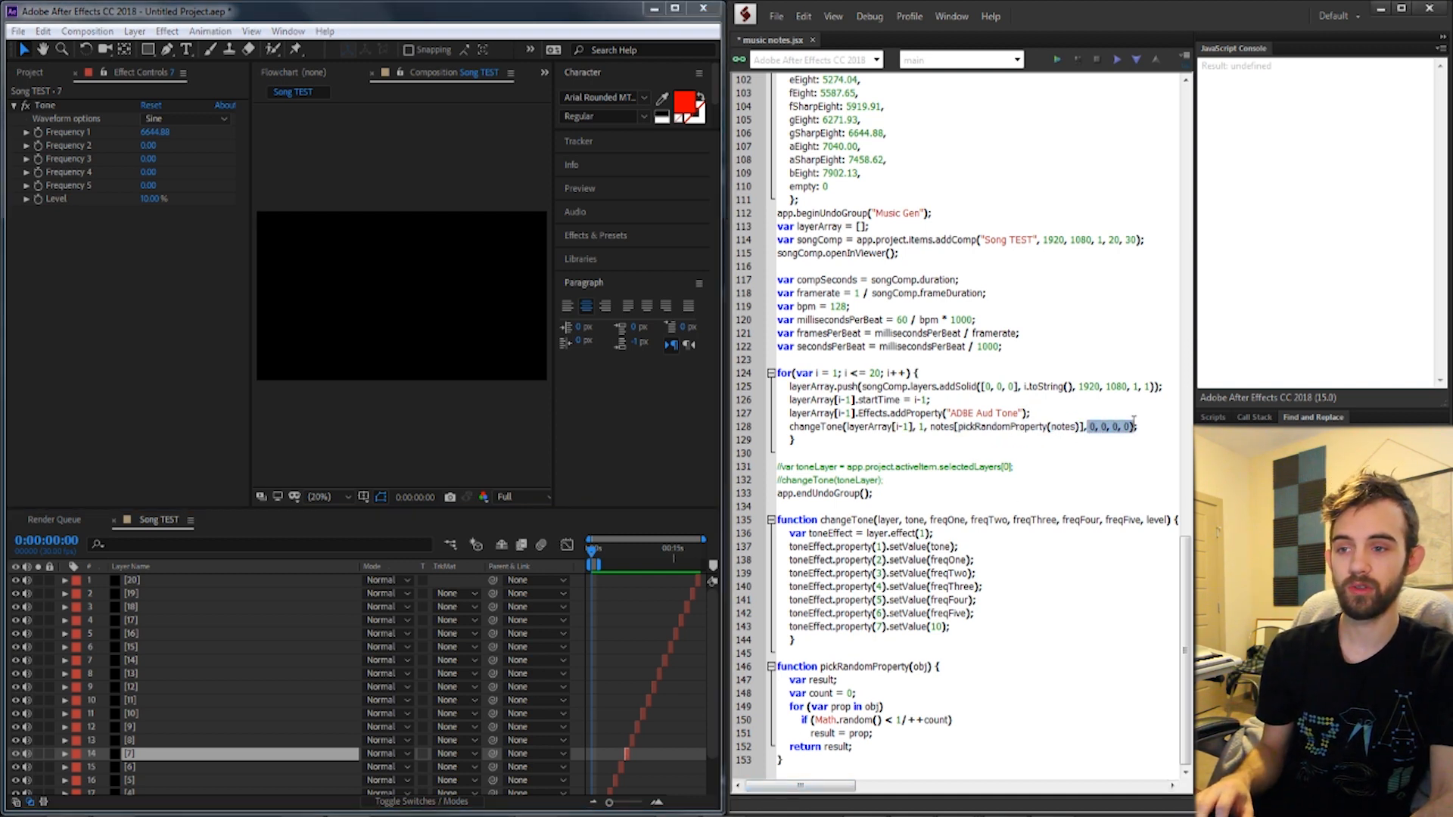
pyautogui.doubleClick(988, 519)
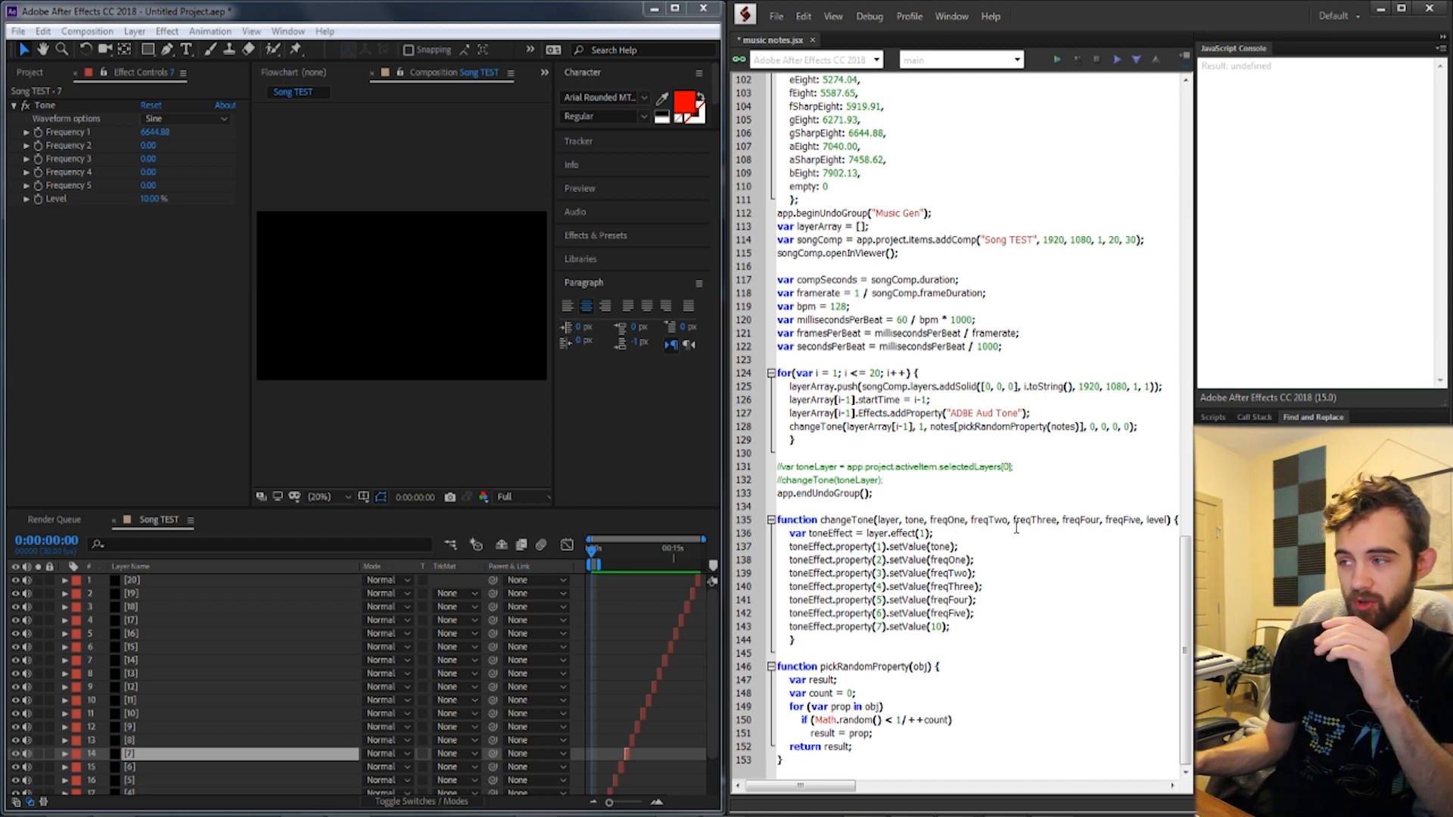
# Check the available waveform types, then run the script to build a new Song TEST comp
pyautogui.click(184, 118)
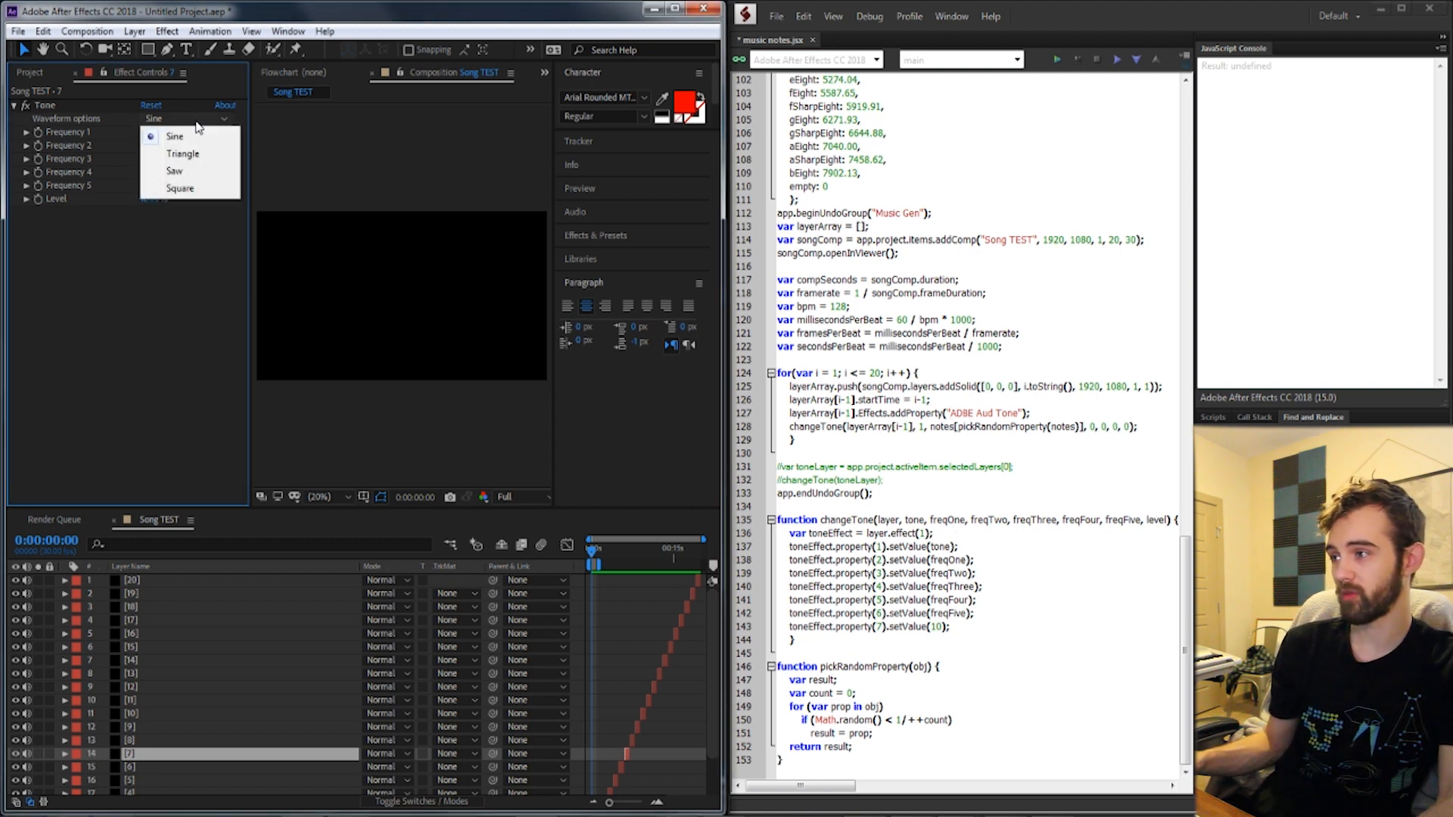
pyautogui.click(174, 136)
pyautogui.write('3')
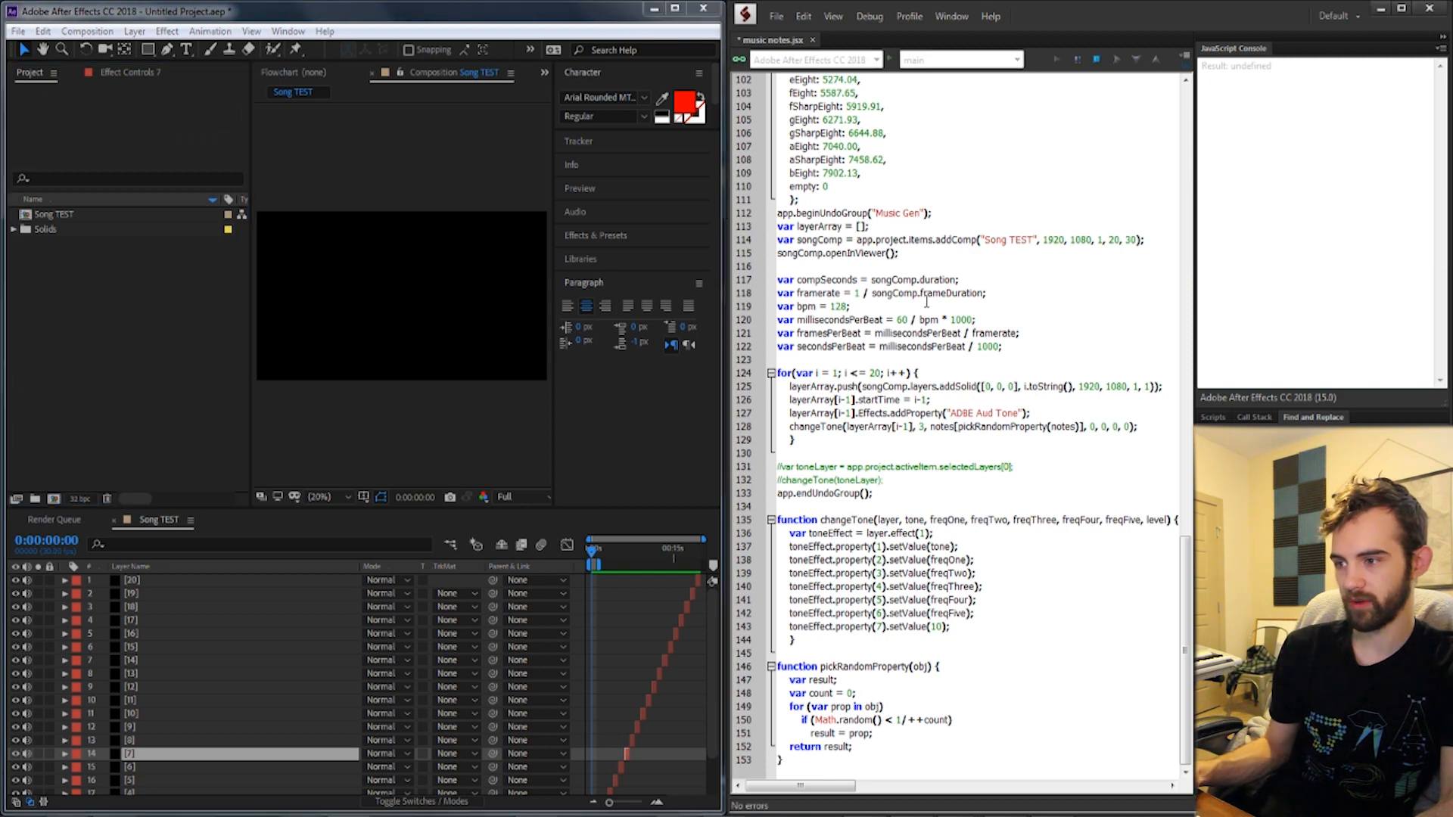
pyautogui.click(1055, 59)
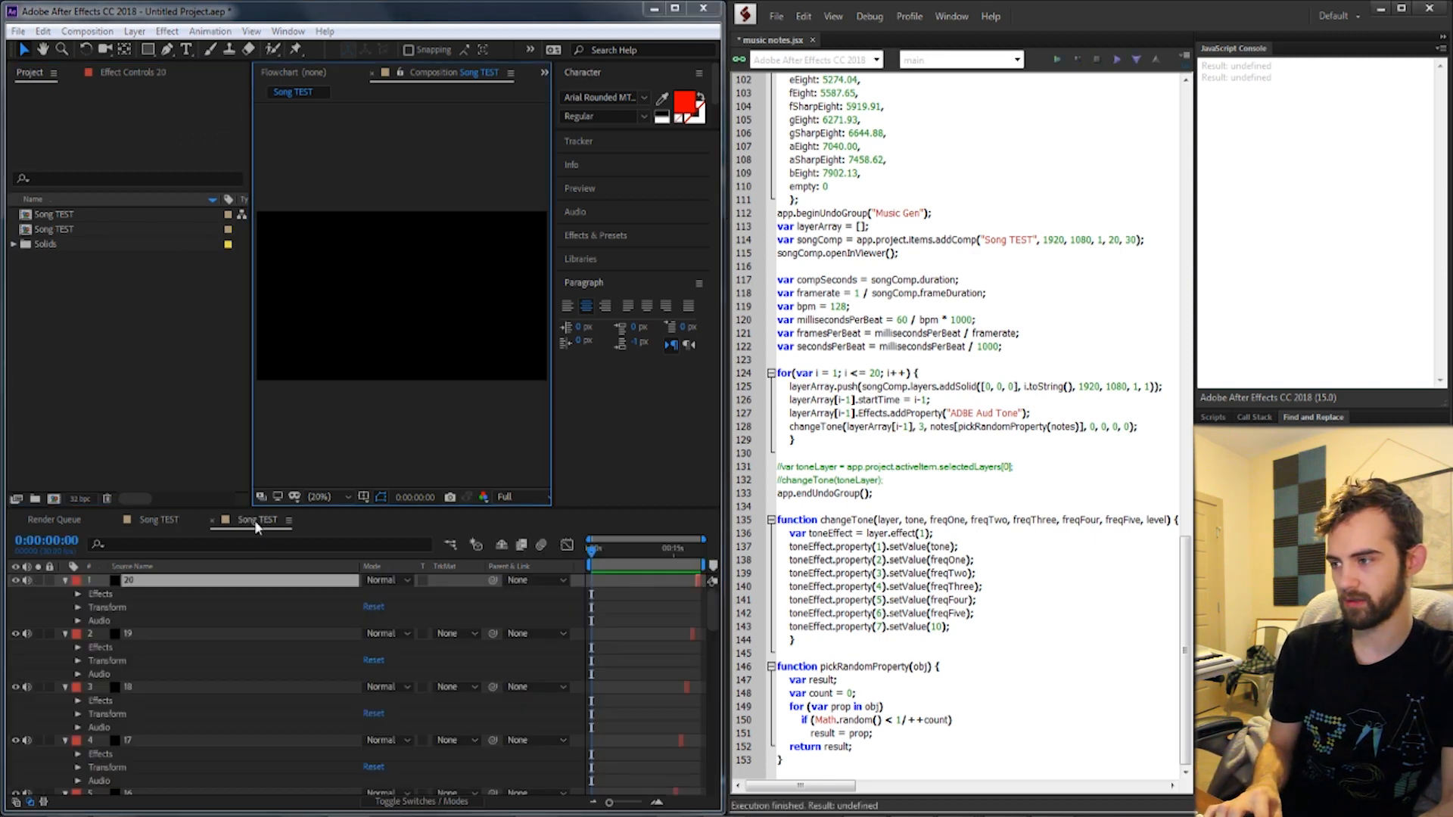